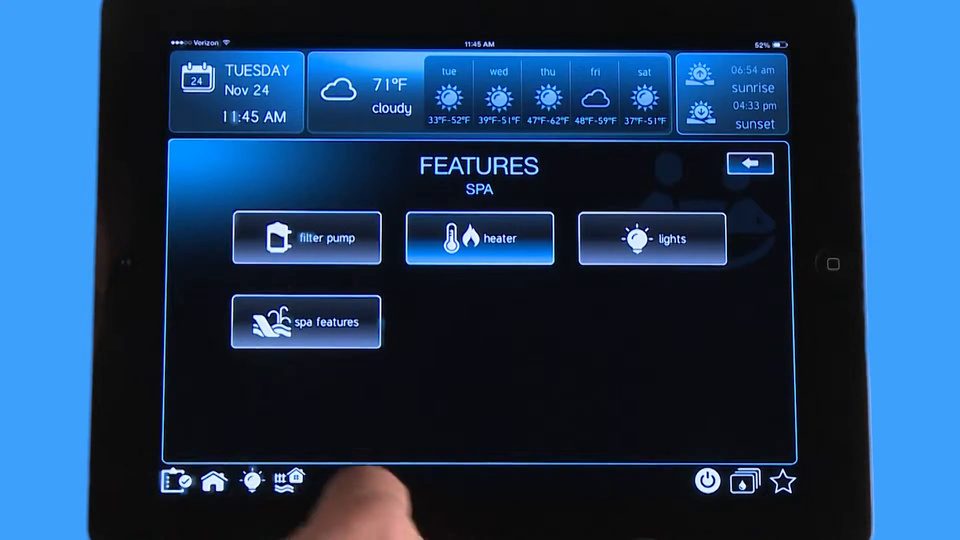
Show the spa features list, then return to the Pool/Spa home dashboard
{"action": "left_click", "coordinate": [305, 321]}
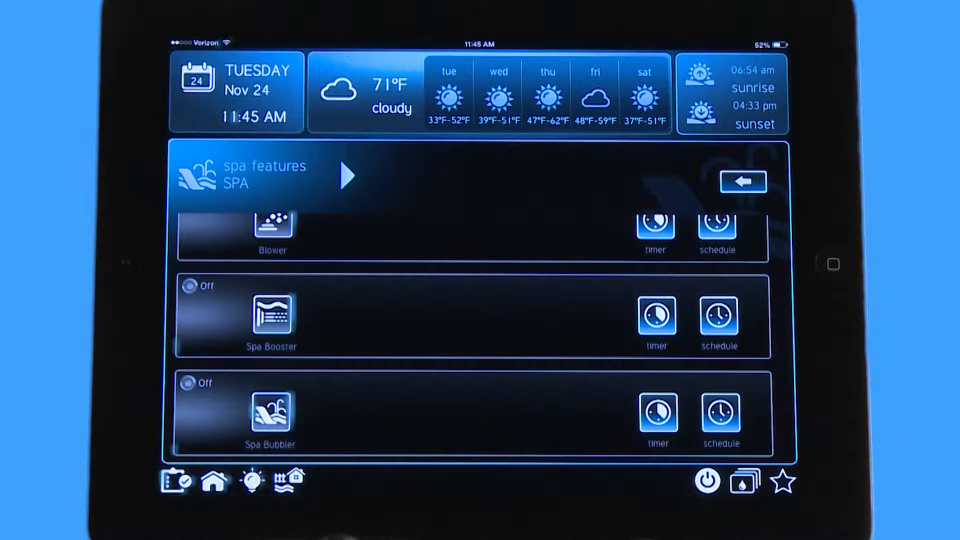
{"action": "left_click", "coordinate": [742, 181]}
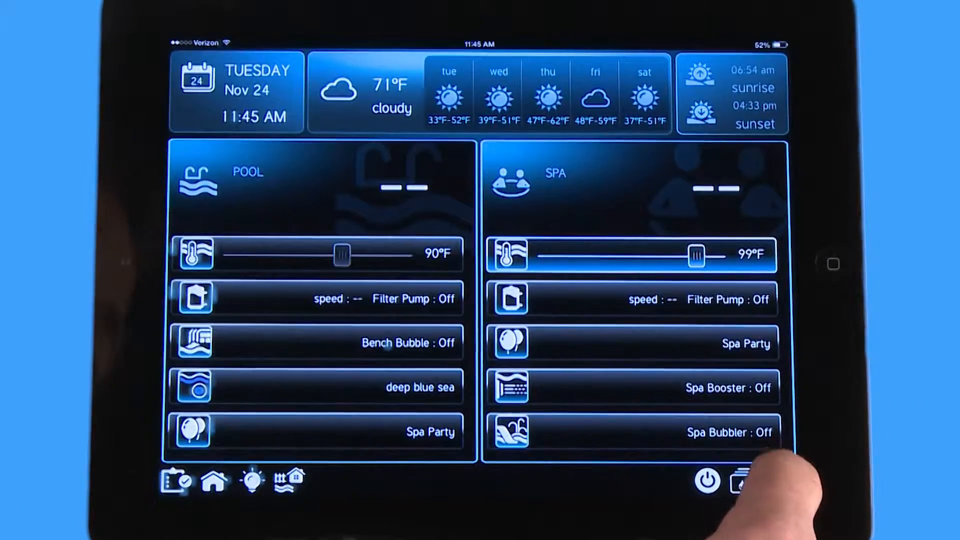
Show the favorites screen listing five saved items including Spa Party
{"action": "left_click", "coordinate": [782, 481]}
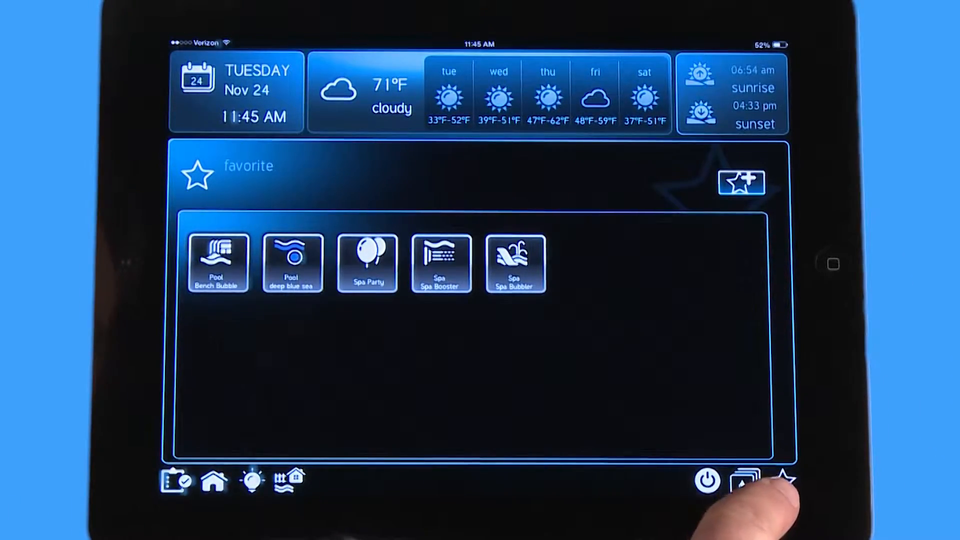
{"action": "left_click", "coordinate": [515, 264]}
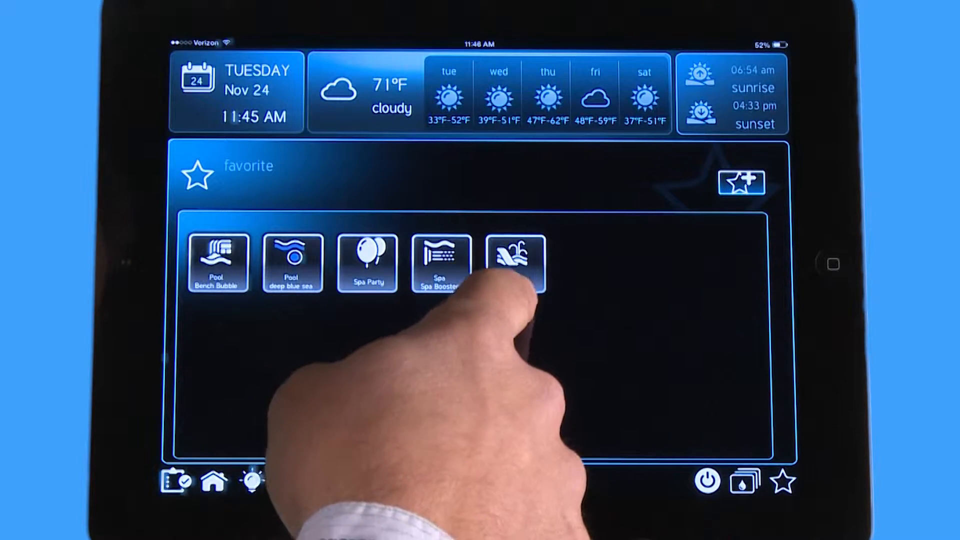
{"action": "left_click", "coordinate": [515, 262]}
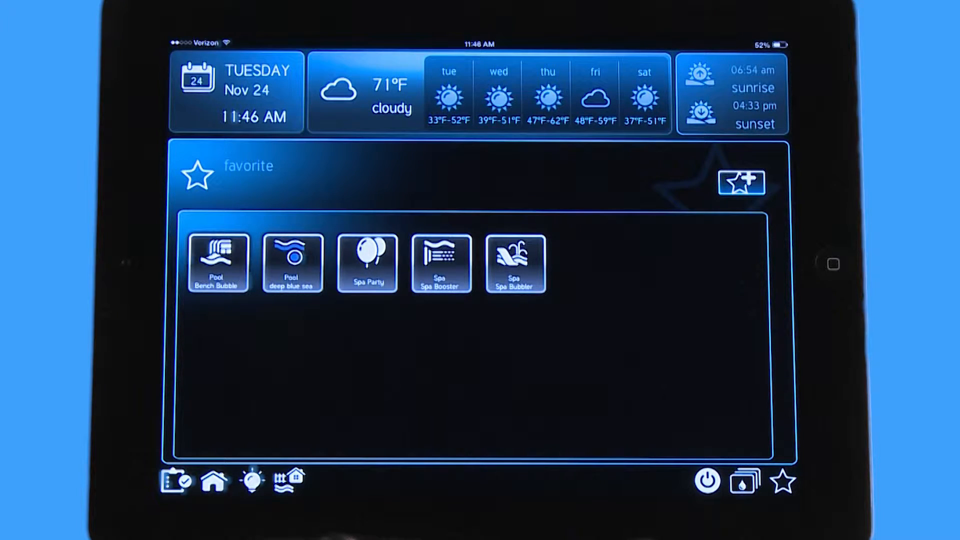
Move the deep blue sea tile to the first favorites slot, ahead of Bench Bubble
{"action": "left_click", "coordinate": [291, 263]}
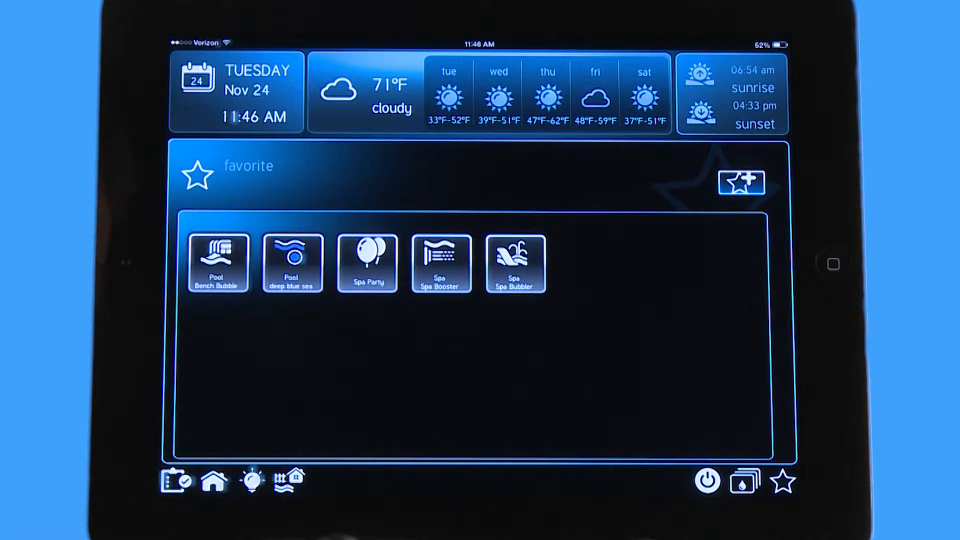
{"action": "left_click", "coordinate": [292, 263]}
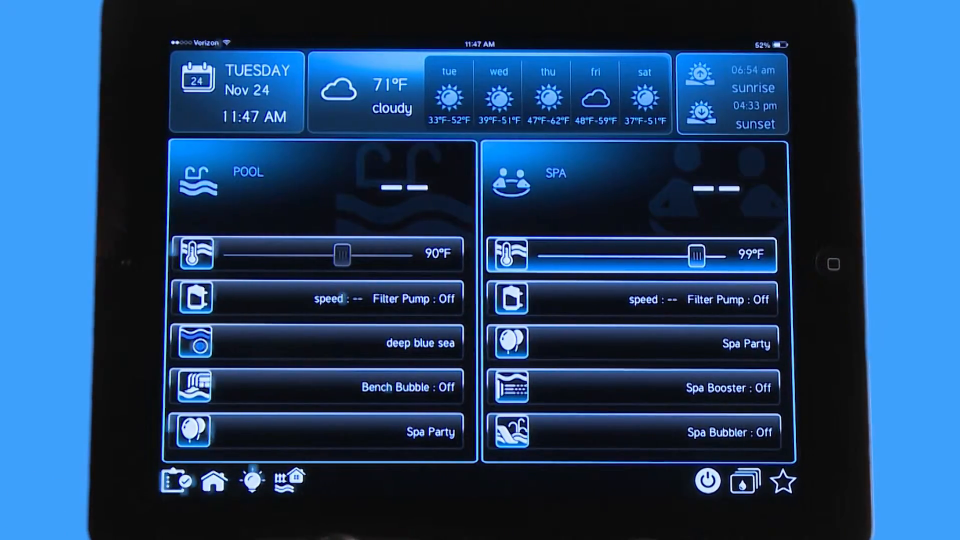
Delete the Spa Bubbler tile so four favorites remain with deep blue sea first
{"action": "left_click", "coordinate": [783, 481]}
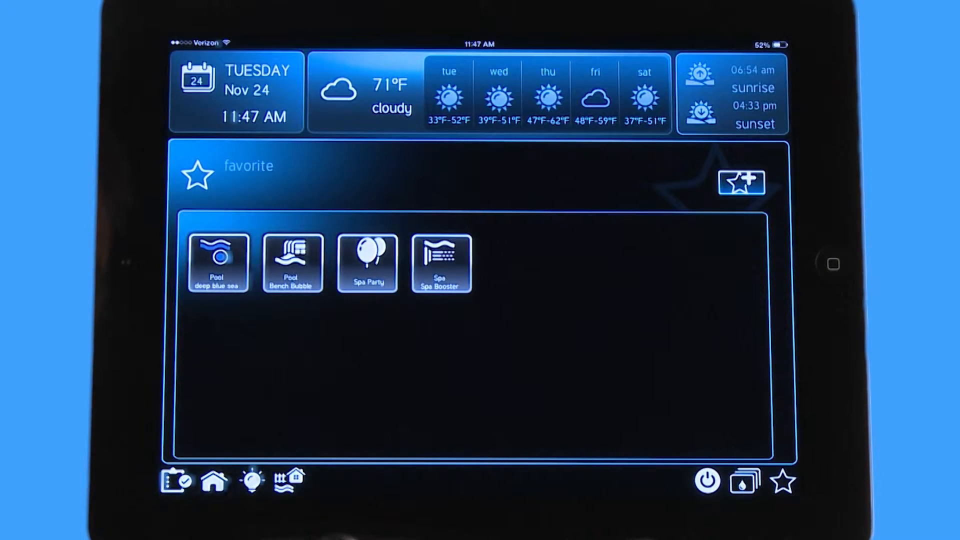
Add Tree Light as a favorite and confirm it listed under Pool and Spa on home
{"action": "left_click", "coordinate": [740, 182]}
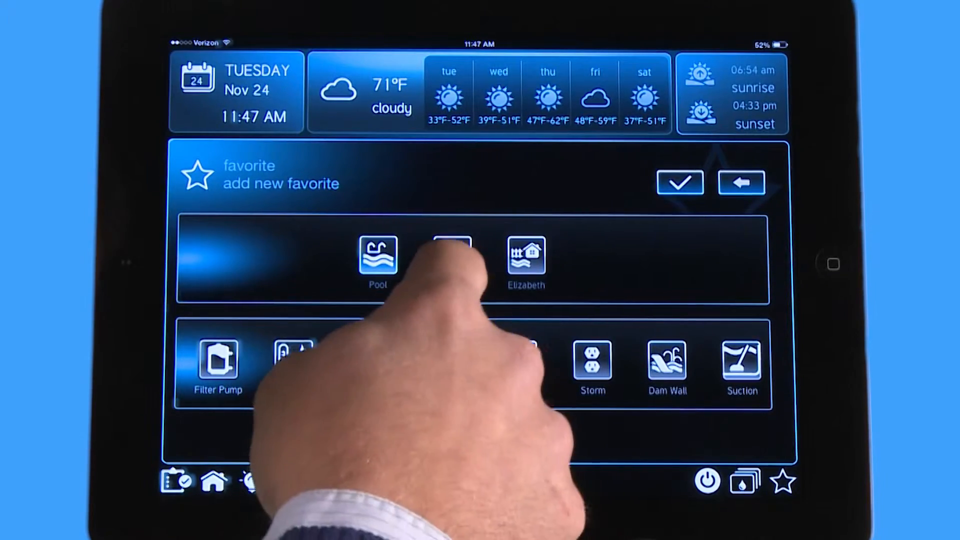
{"action": "left_click", "coordinate": [452, 256]}
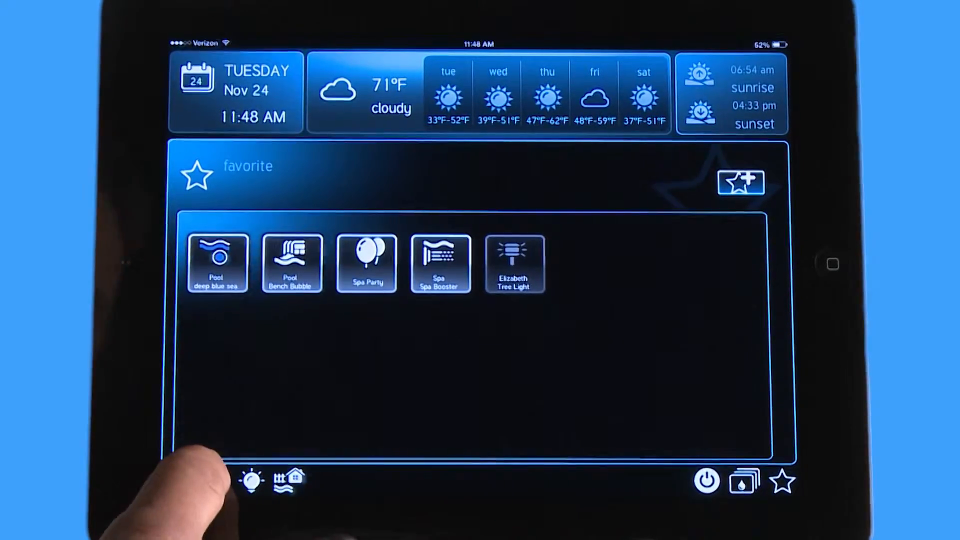
{"action": "left_click", "coordinate": [288, 479]}
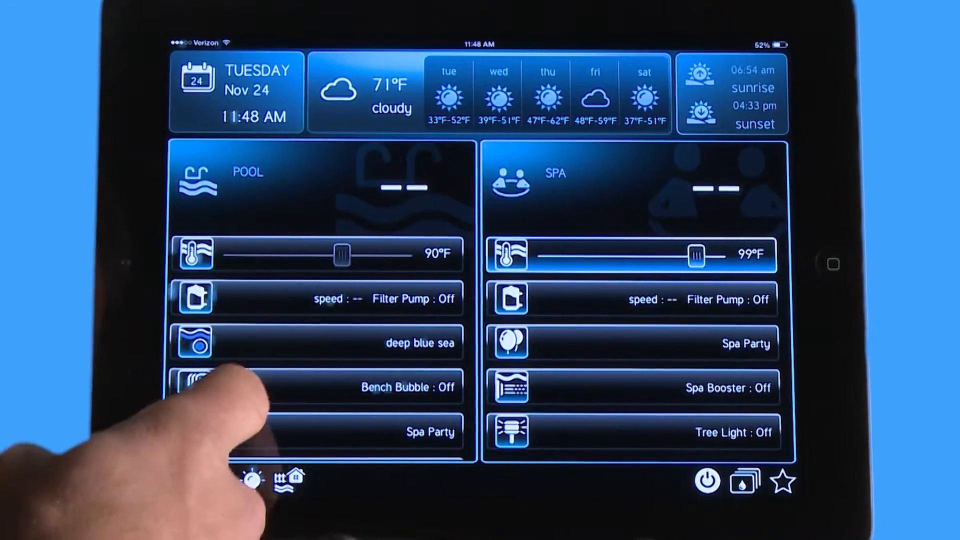
{"action": "scroll", "scroll_direction": "down", "scroll_amount": 3}
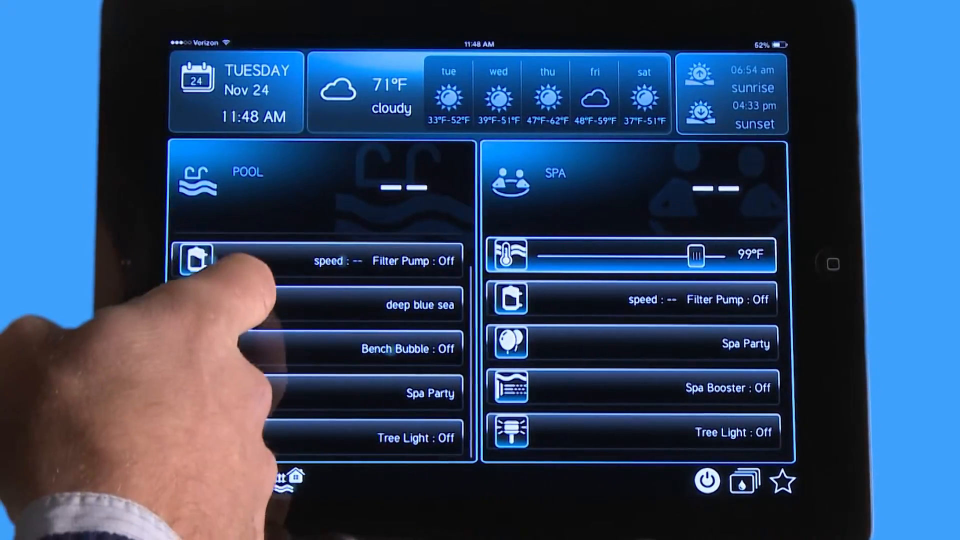